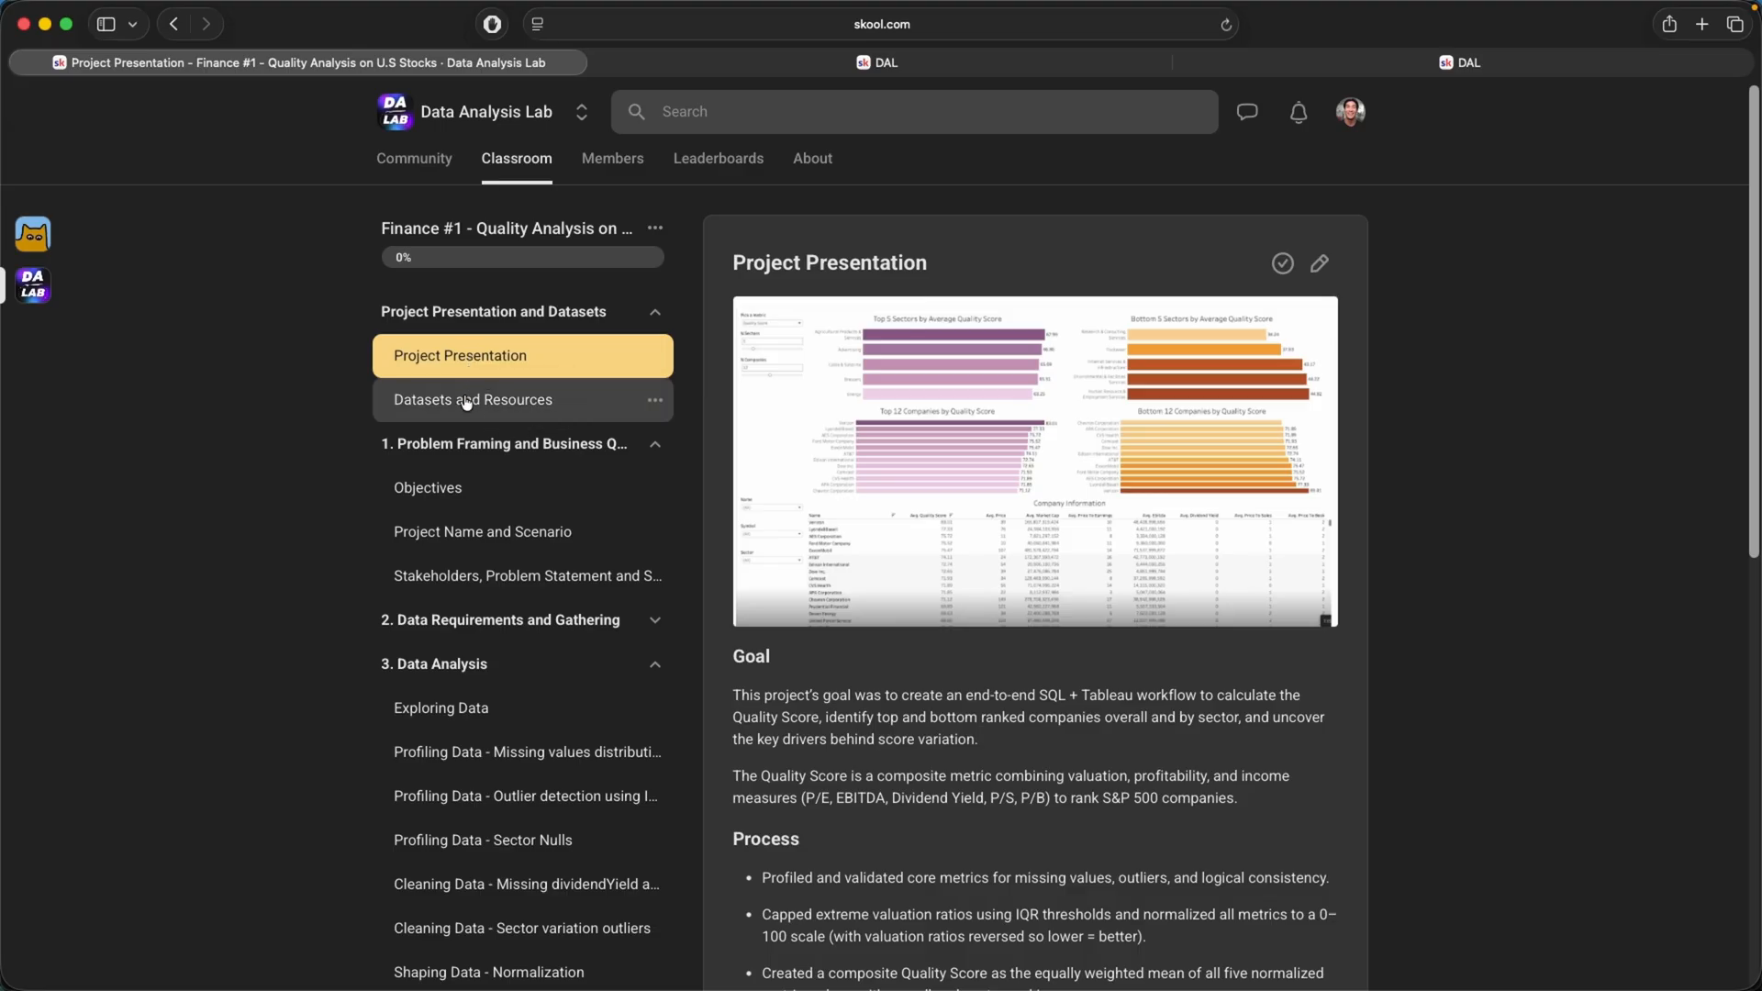
Open the project's Datasets and Resources lesson.
{"action": "left_click", "coordinate": [473, 400]}
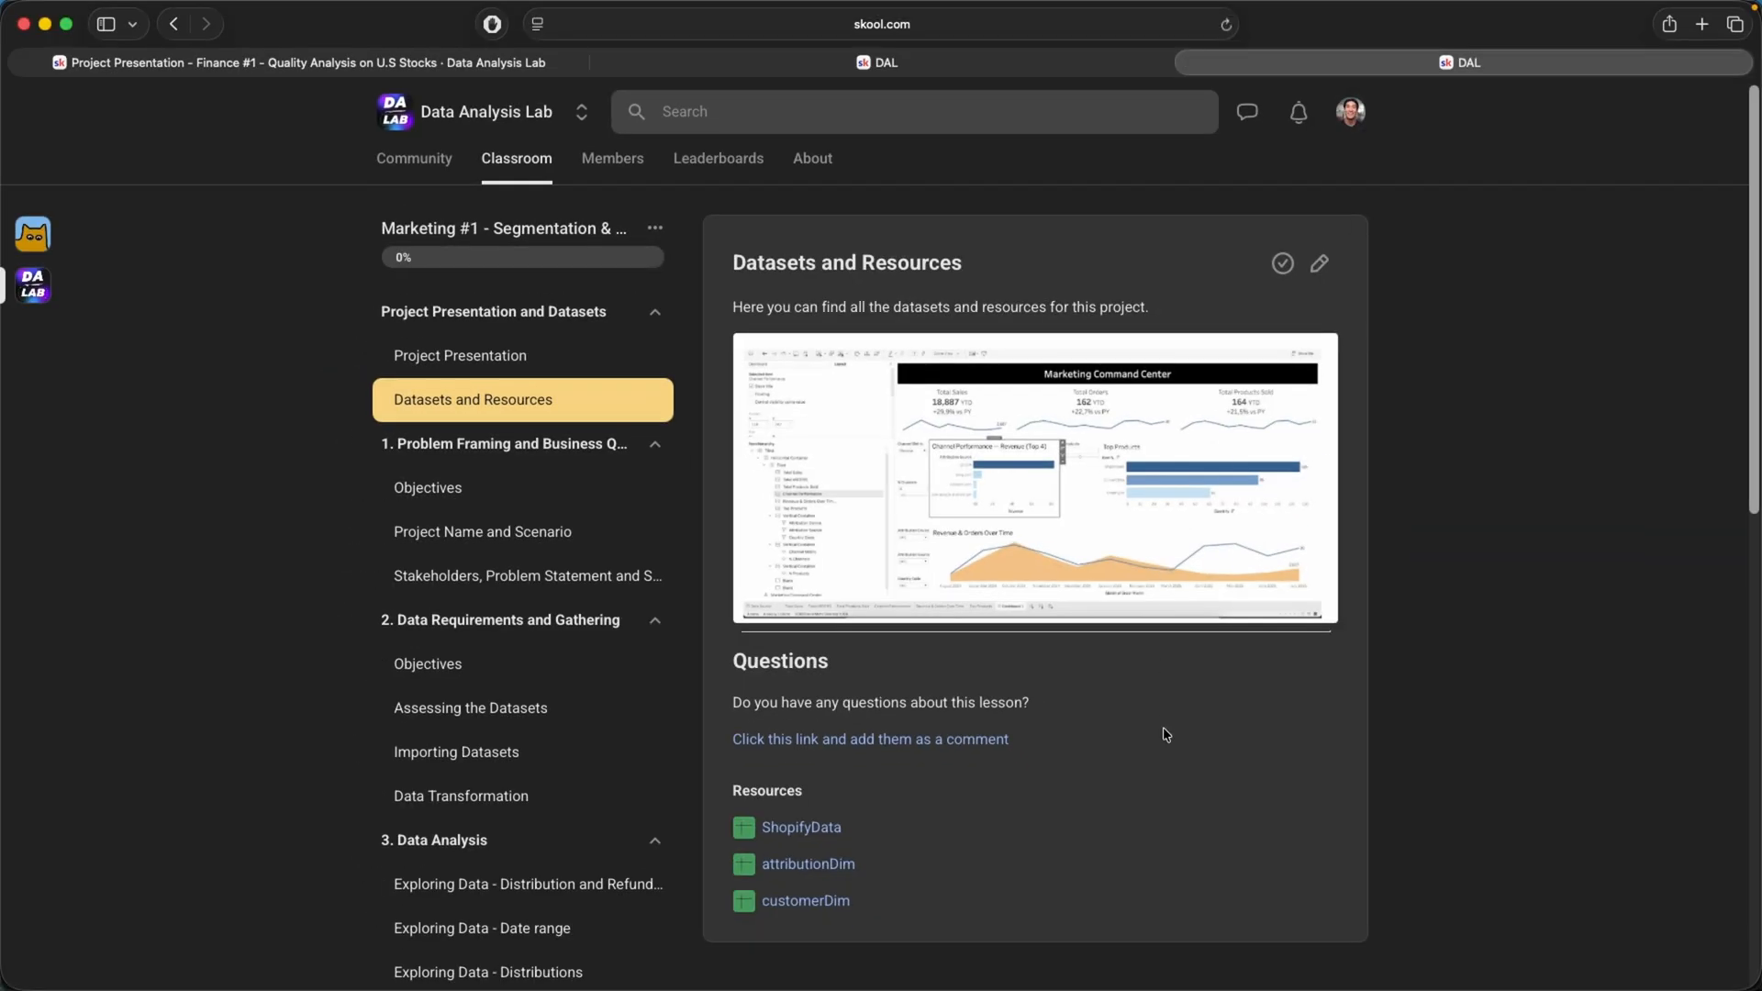
{"action": "mouse_move", "coordinate": [1165, 782]}
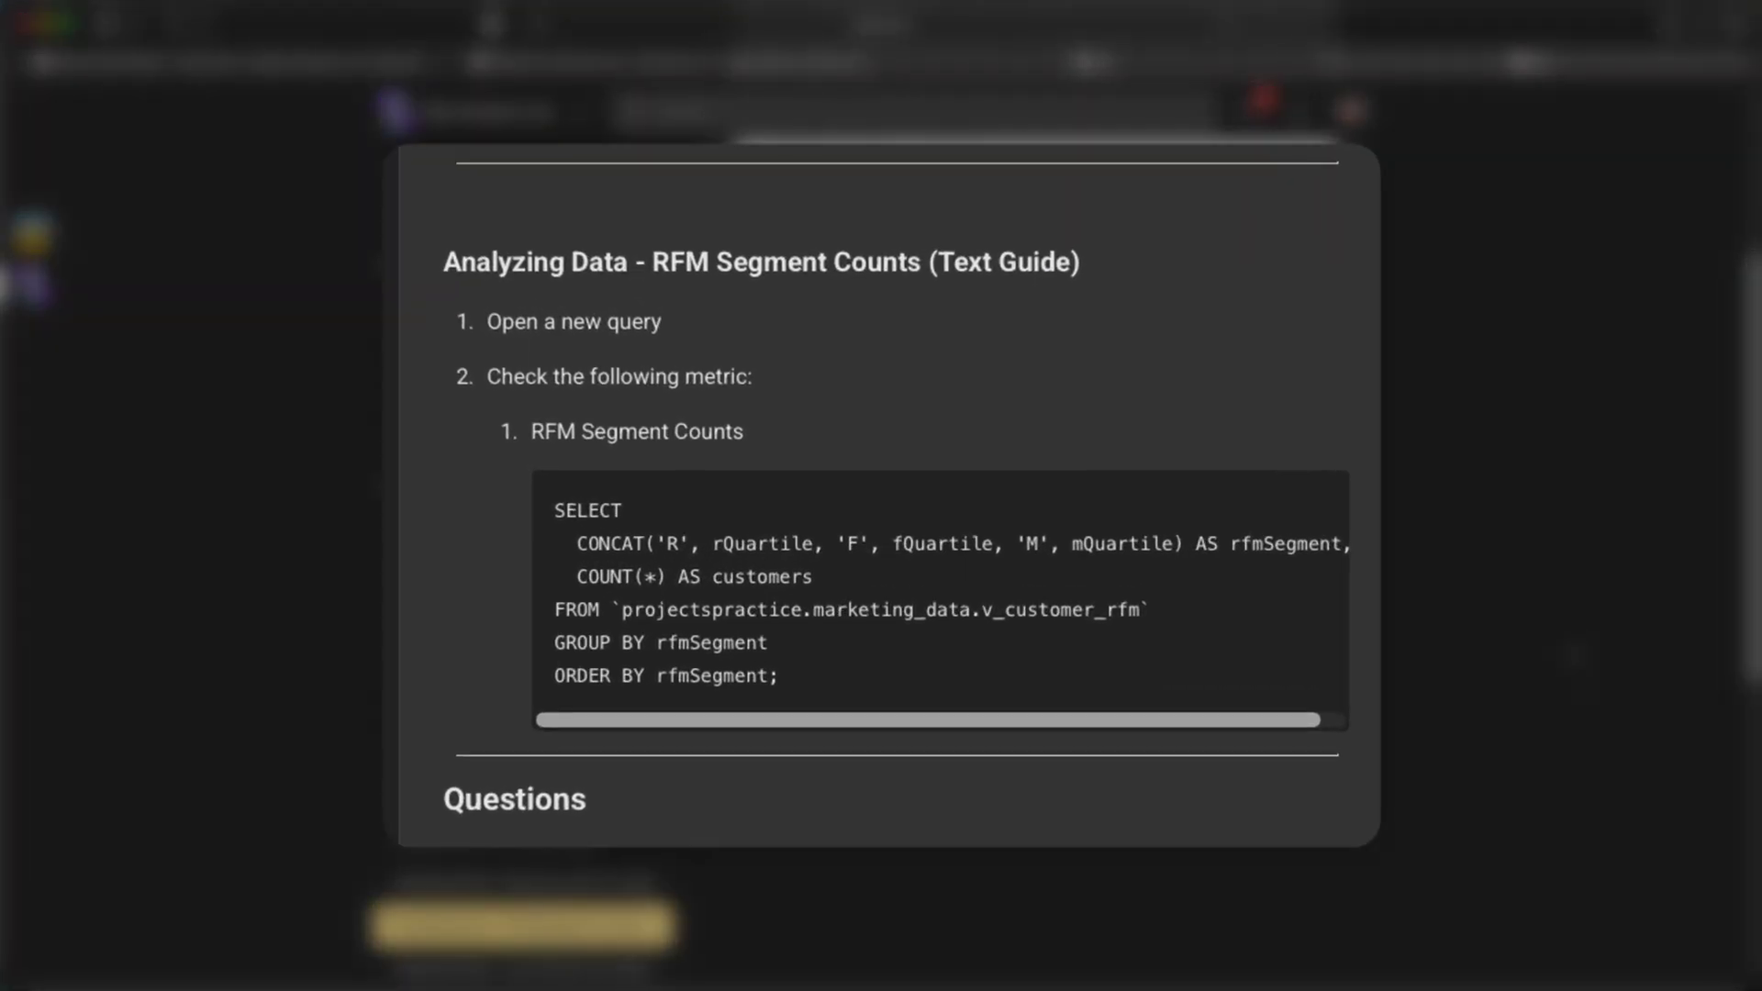
{"action": "mouse_move", "coordinate": [1219, 726]}
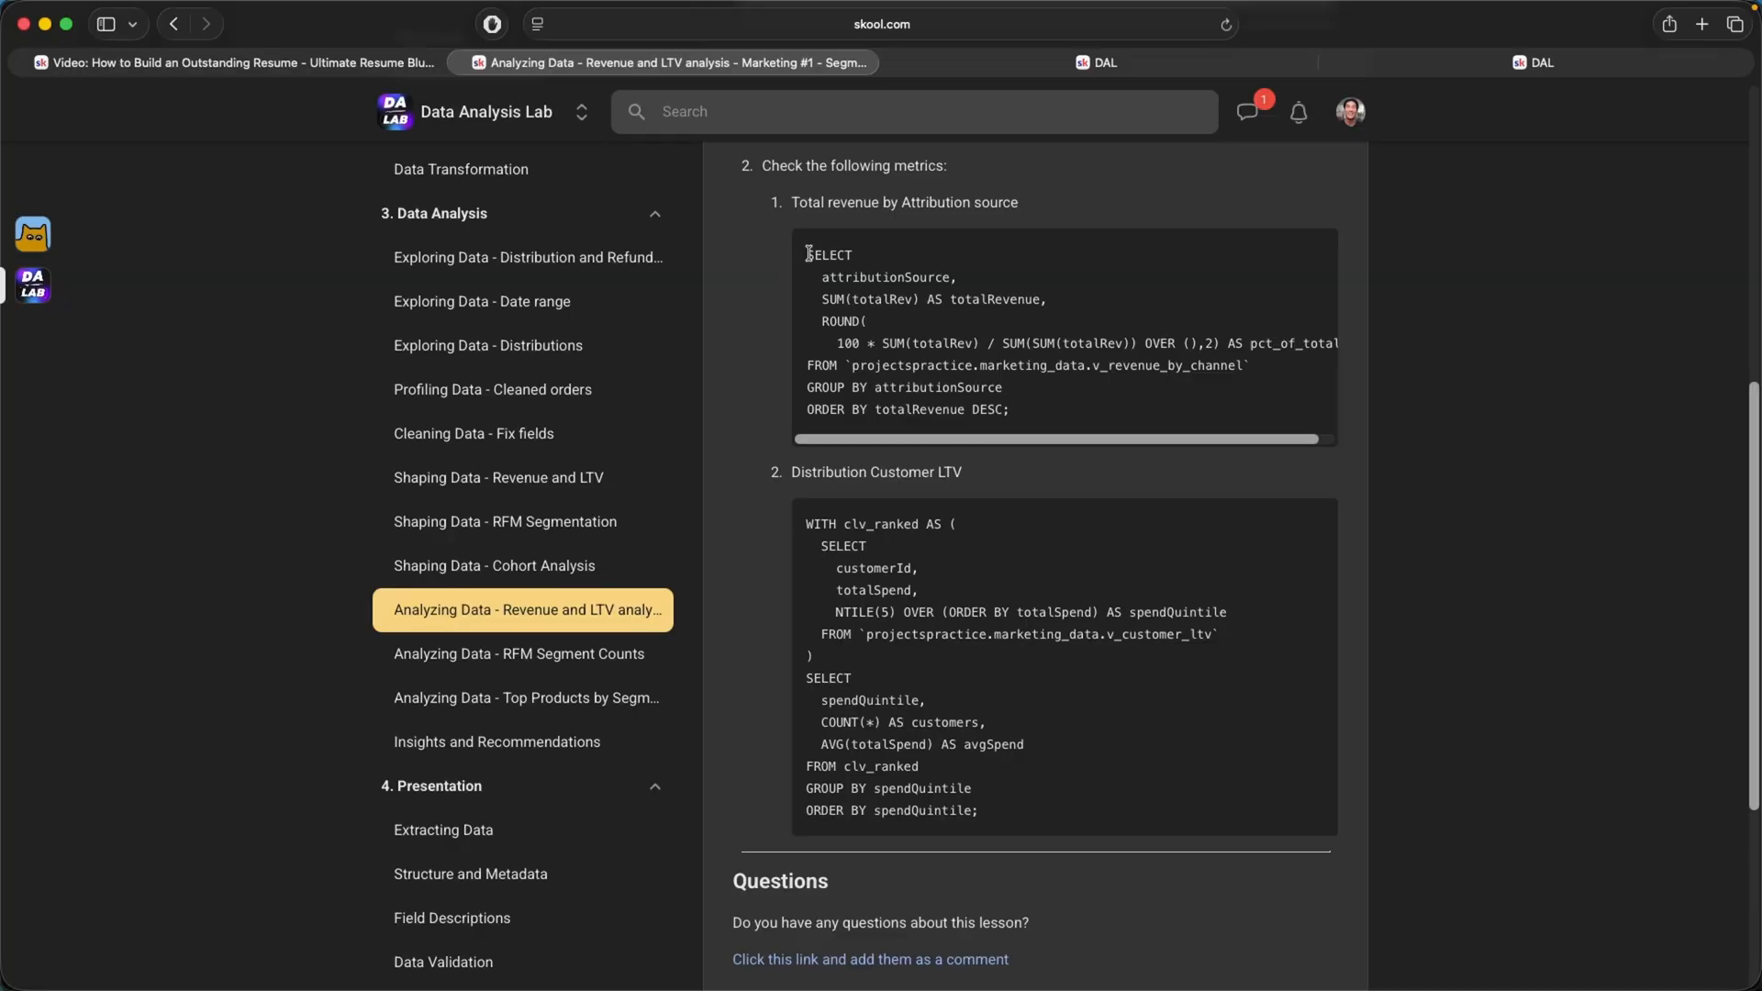
Copy the Total revenue by Attribution source query, then select the Distribution Customer LTV query.
{"action": "left_click_drag", "start_coordinate": [808, 254], "coordinate": [1009, 409]}
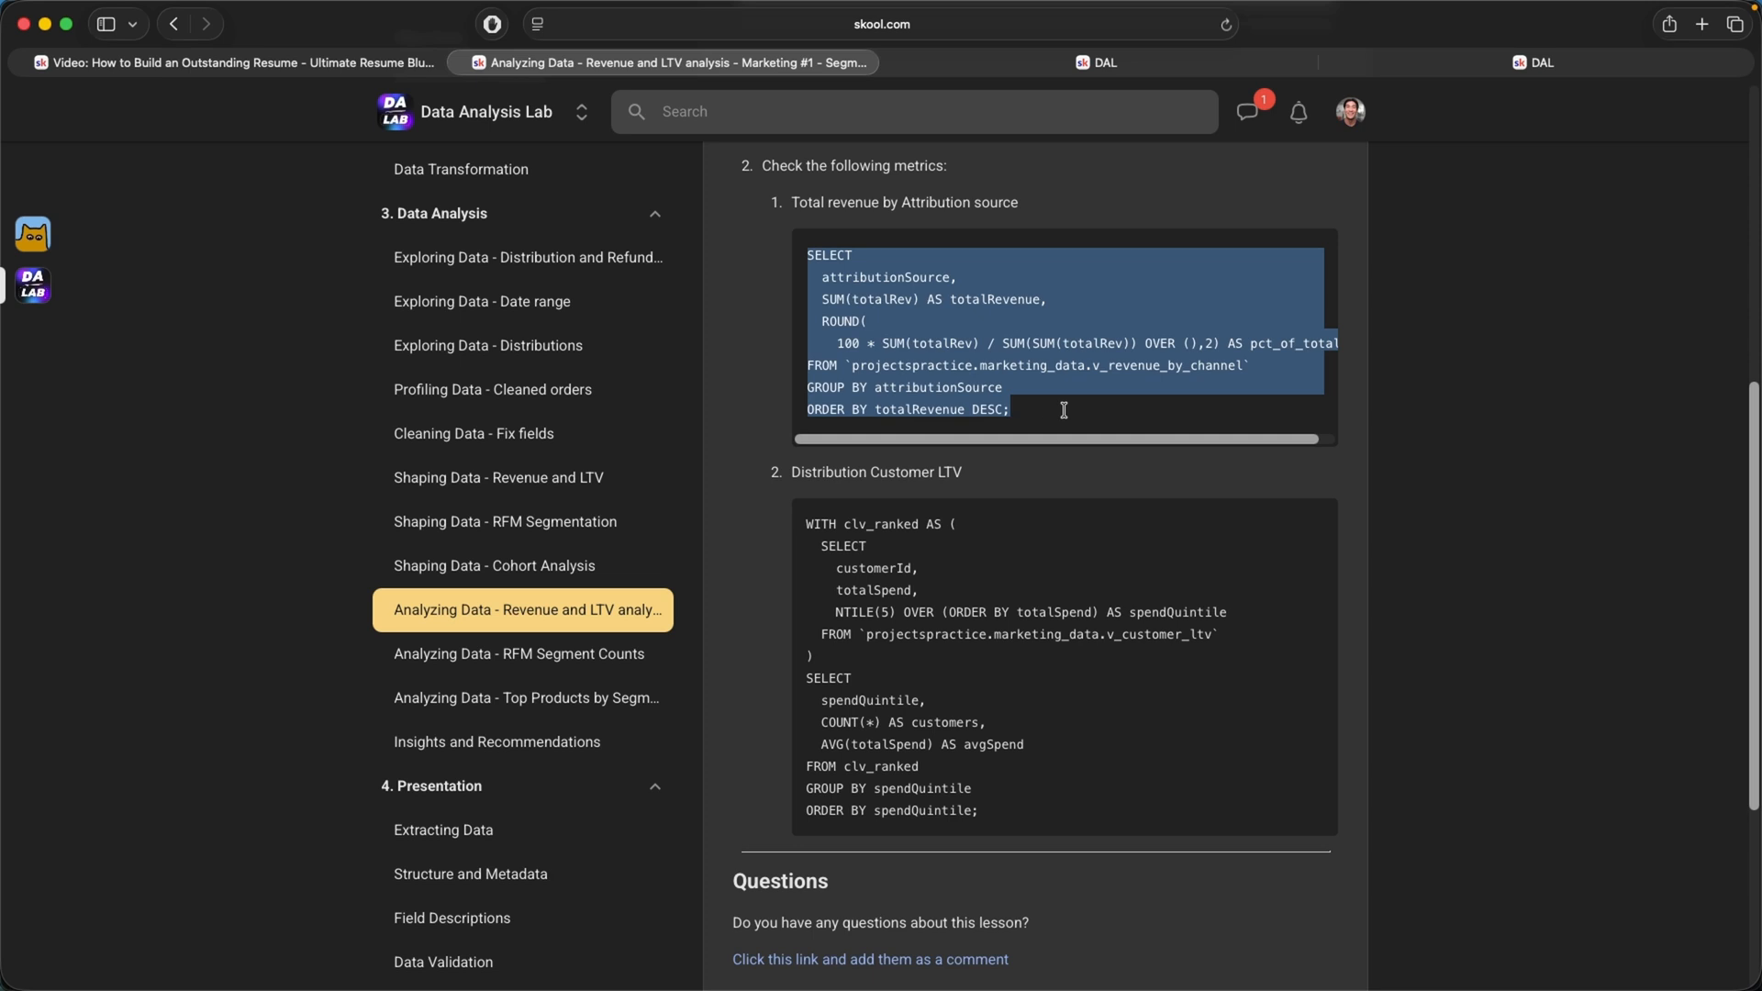
{"action": "right_click", "coordinate": [1063, 410]}
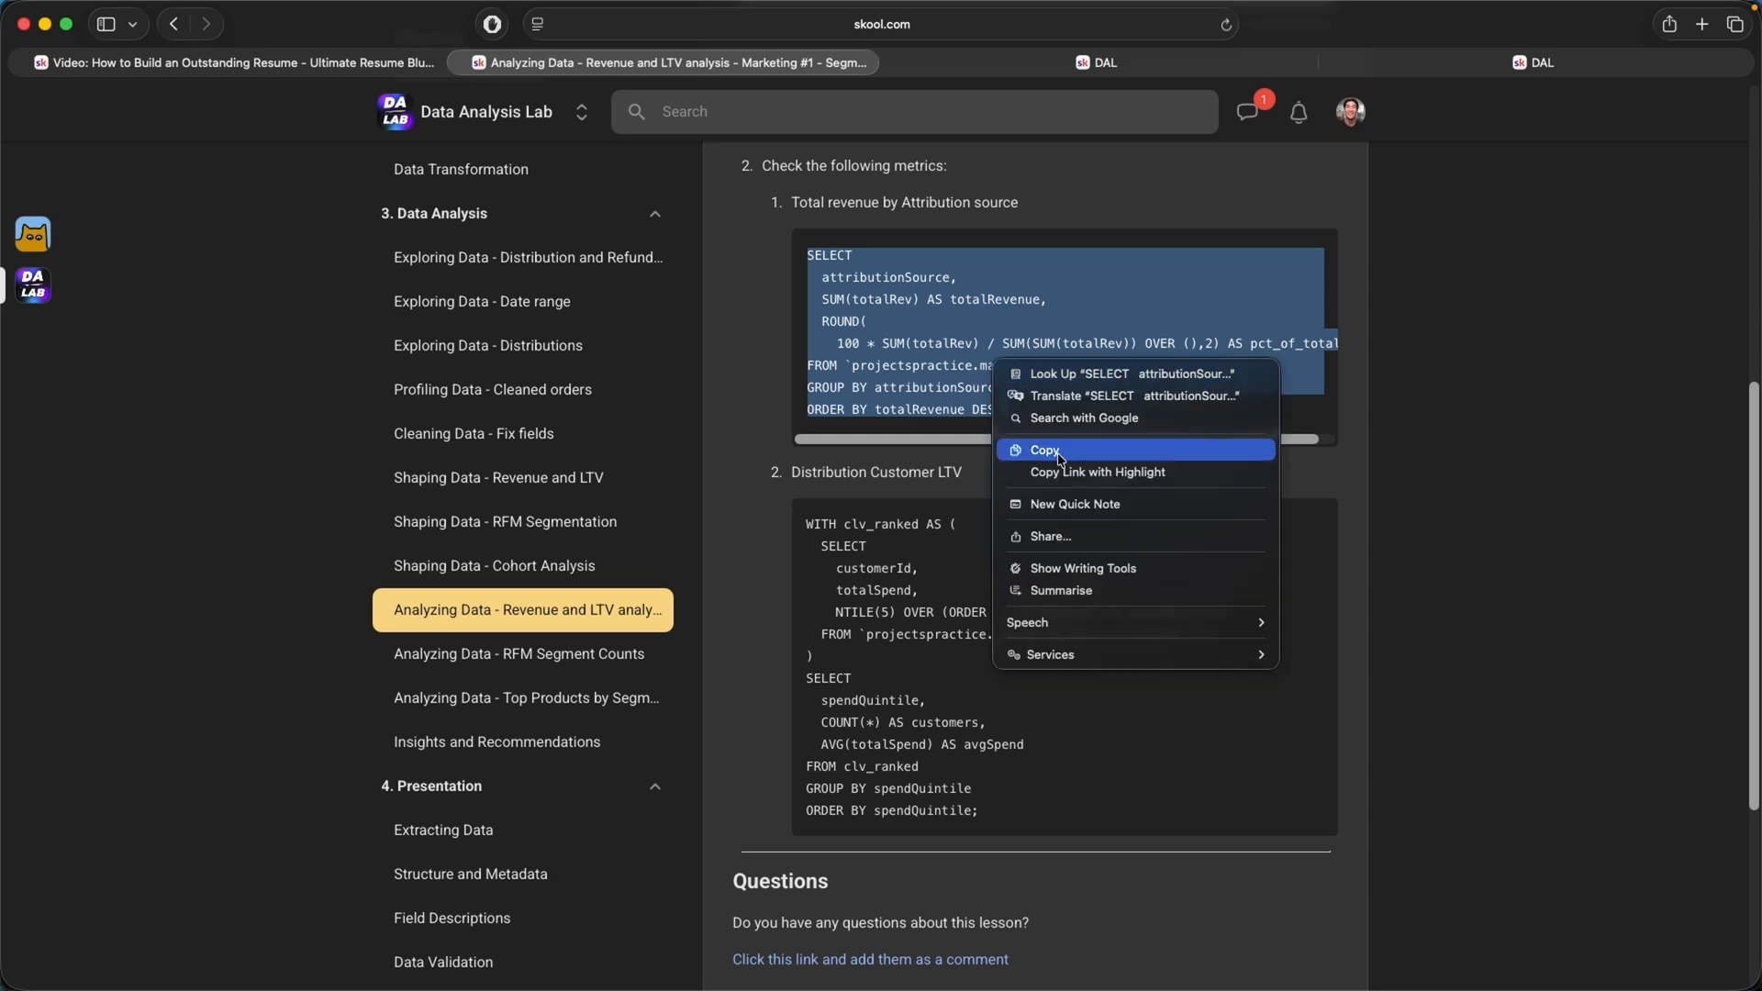
{"action": "left_click", "coordinate": [1045, 450]}
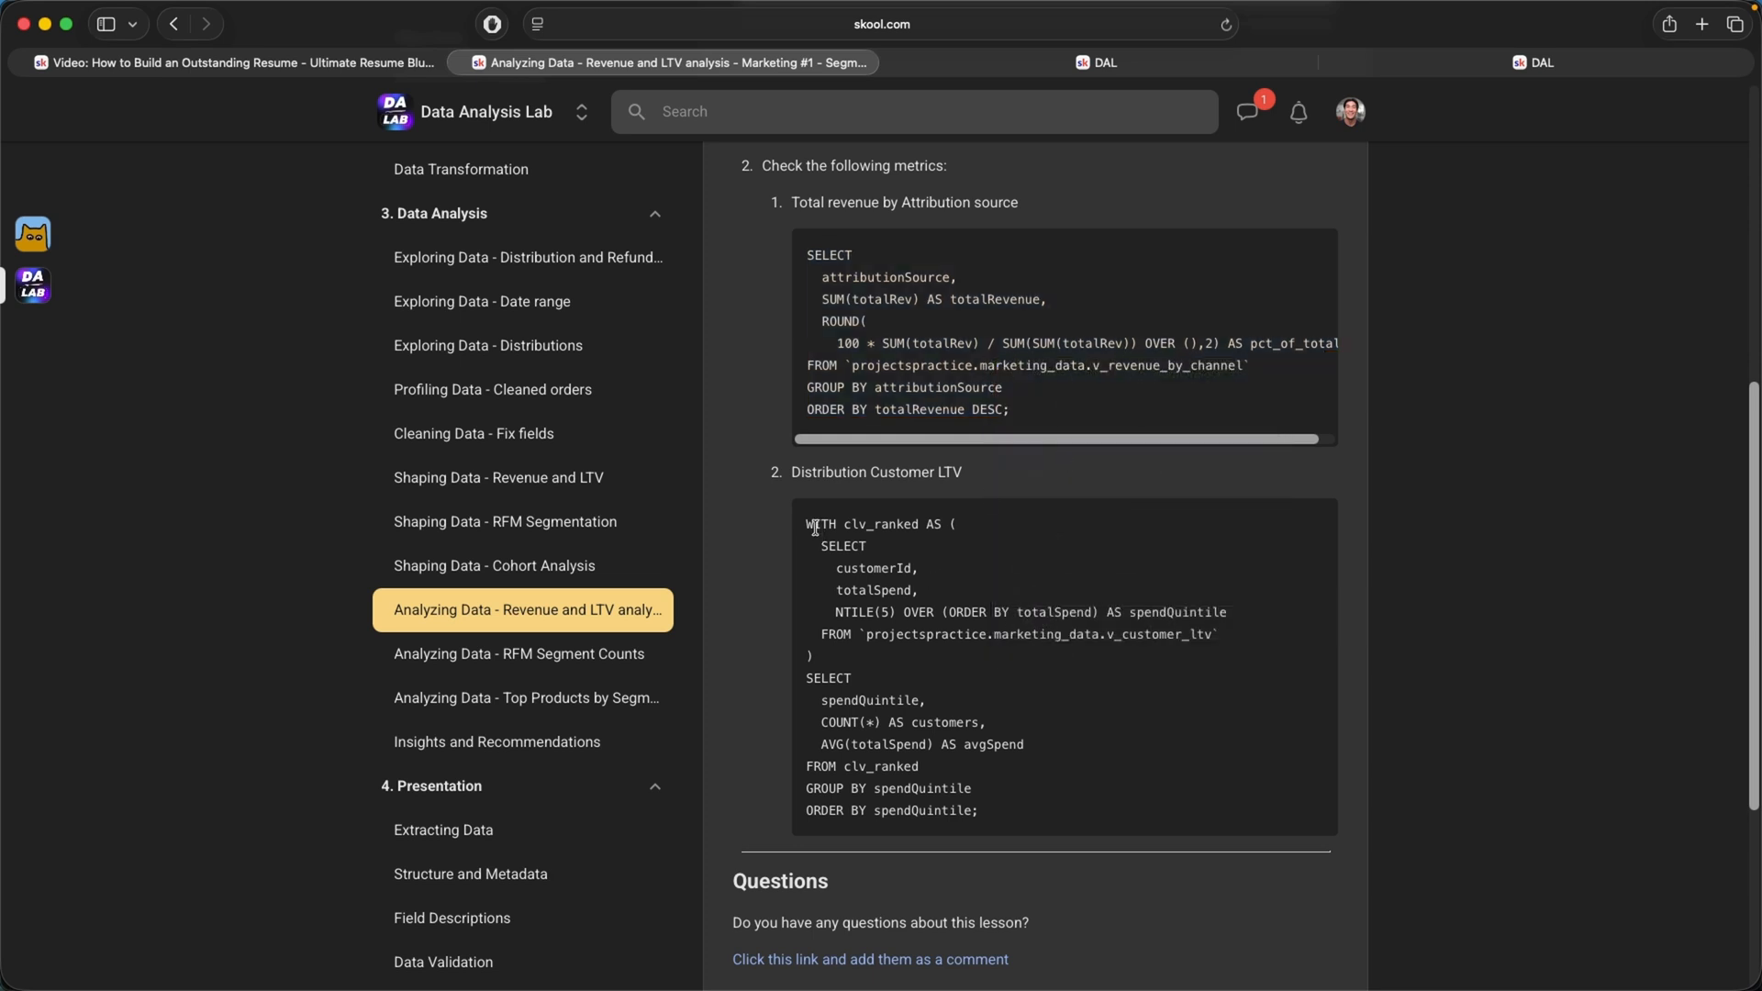
{"action": "left_click_drag", "start_coordinate": [811, 524], "coordinate": [978, 810]}
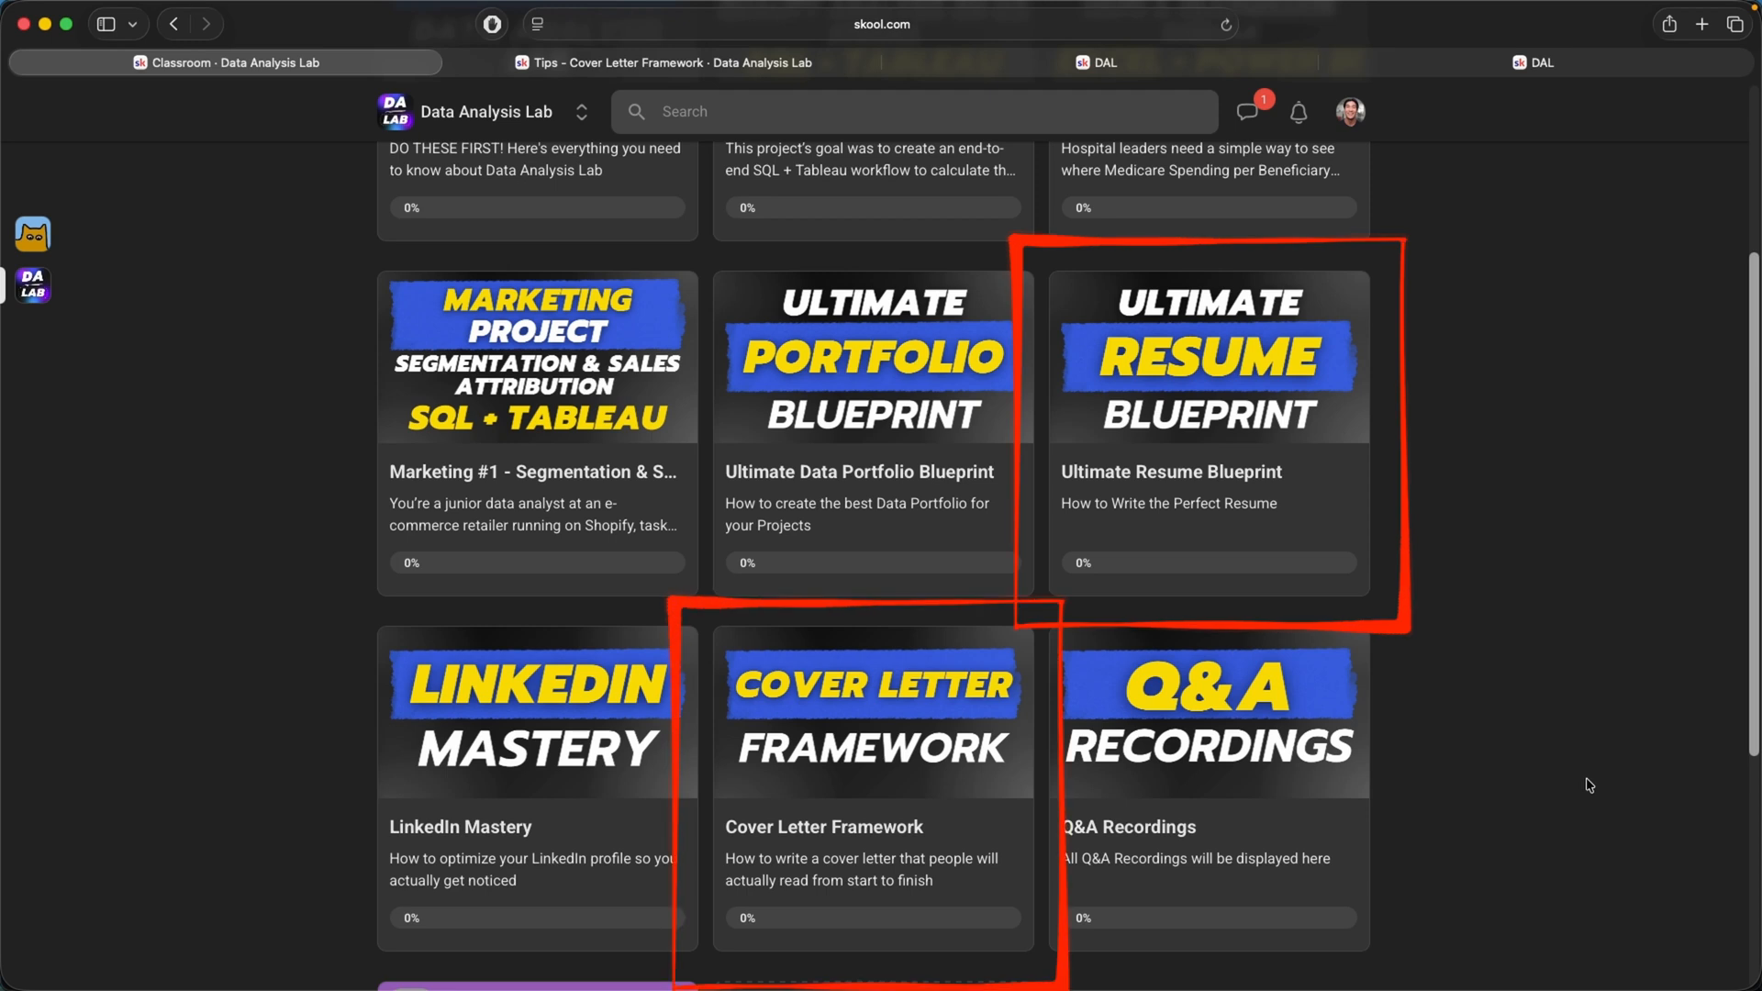
Open the Ultimate Resume Blueprint course and the second mentee's resume feedback.
{"action": "left_click", "coordinate": [1206, 357]}
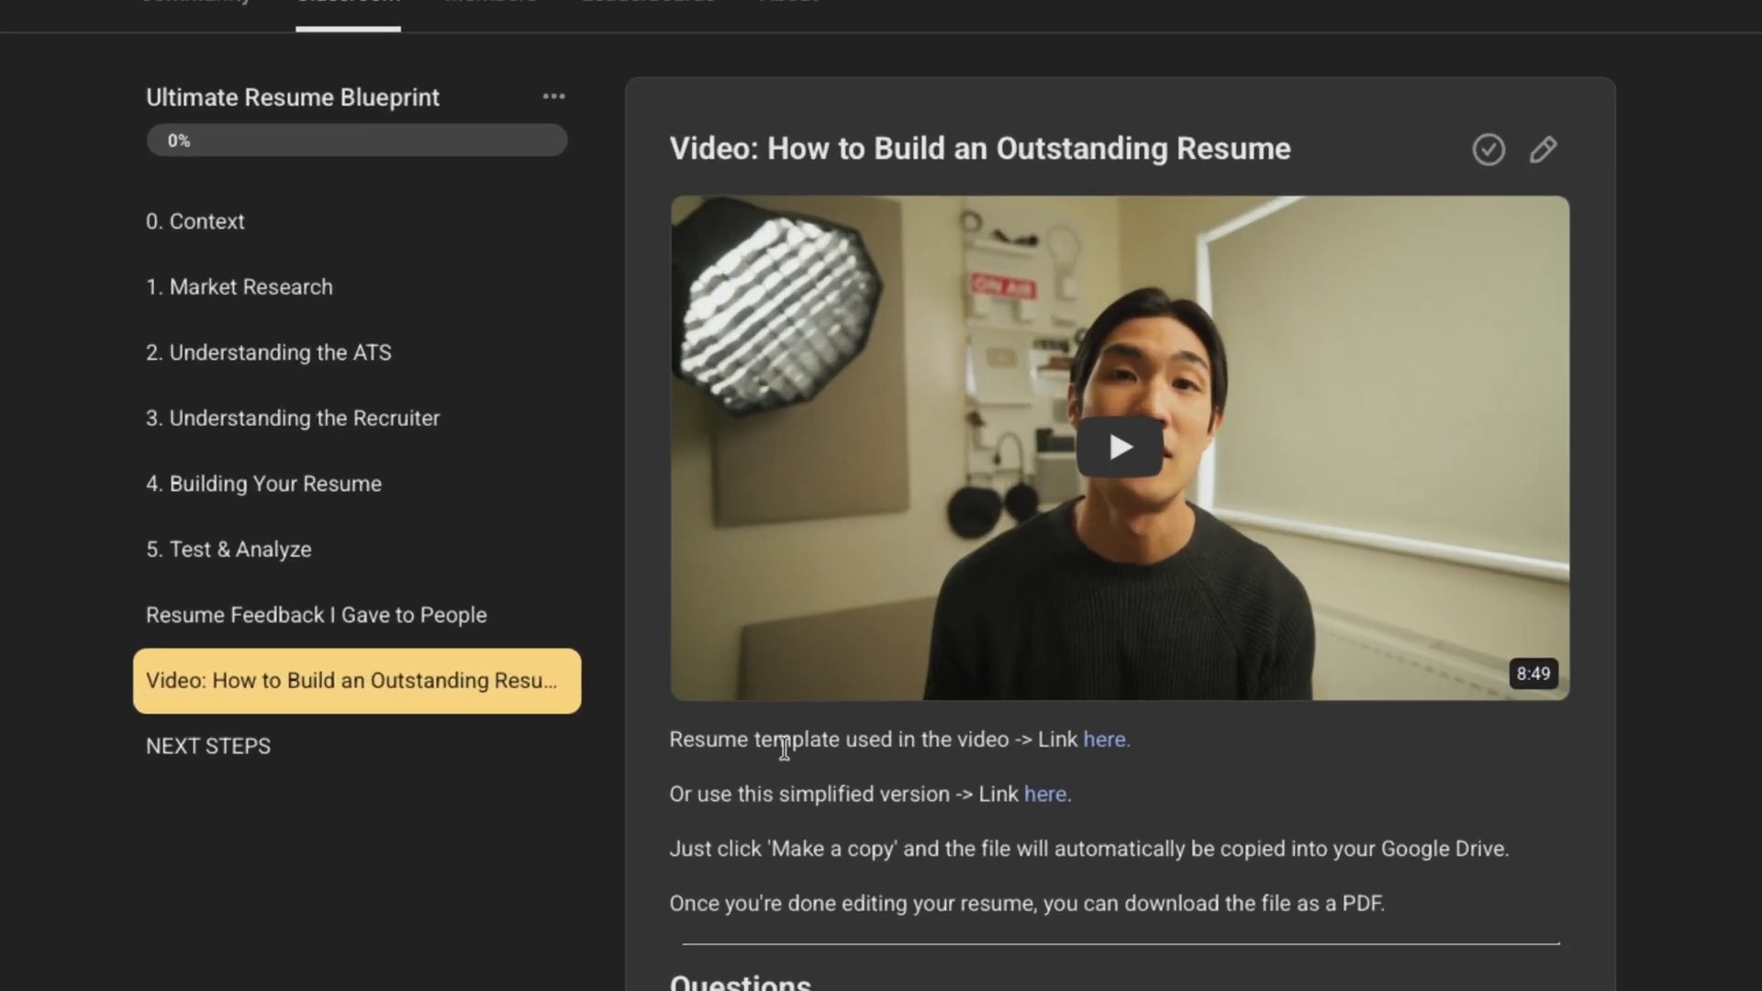
{"action": "mouse_move", "coordinate": [1054, 818]}
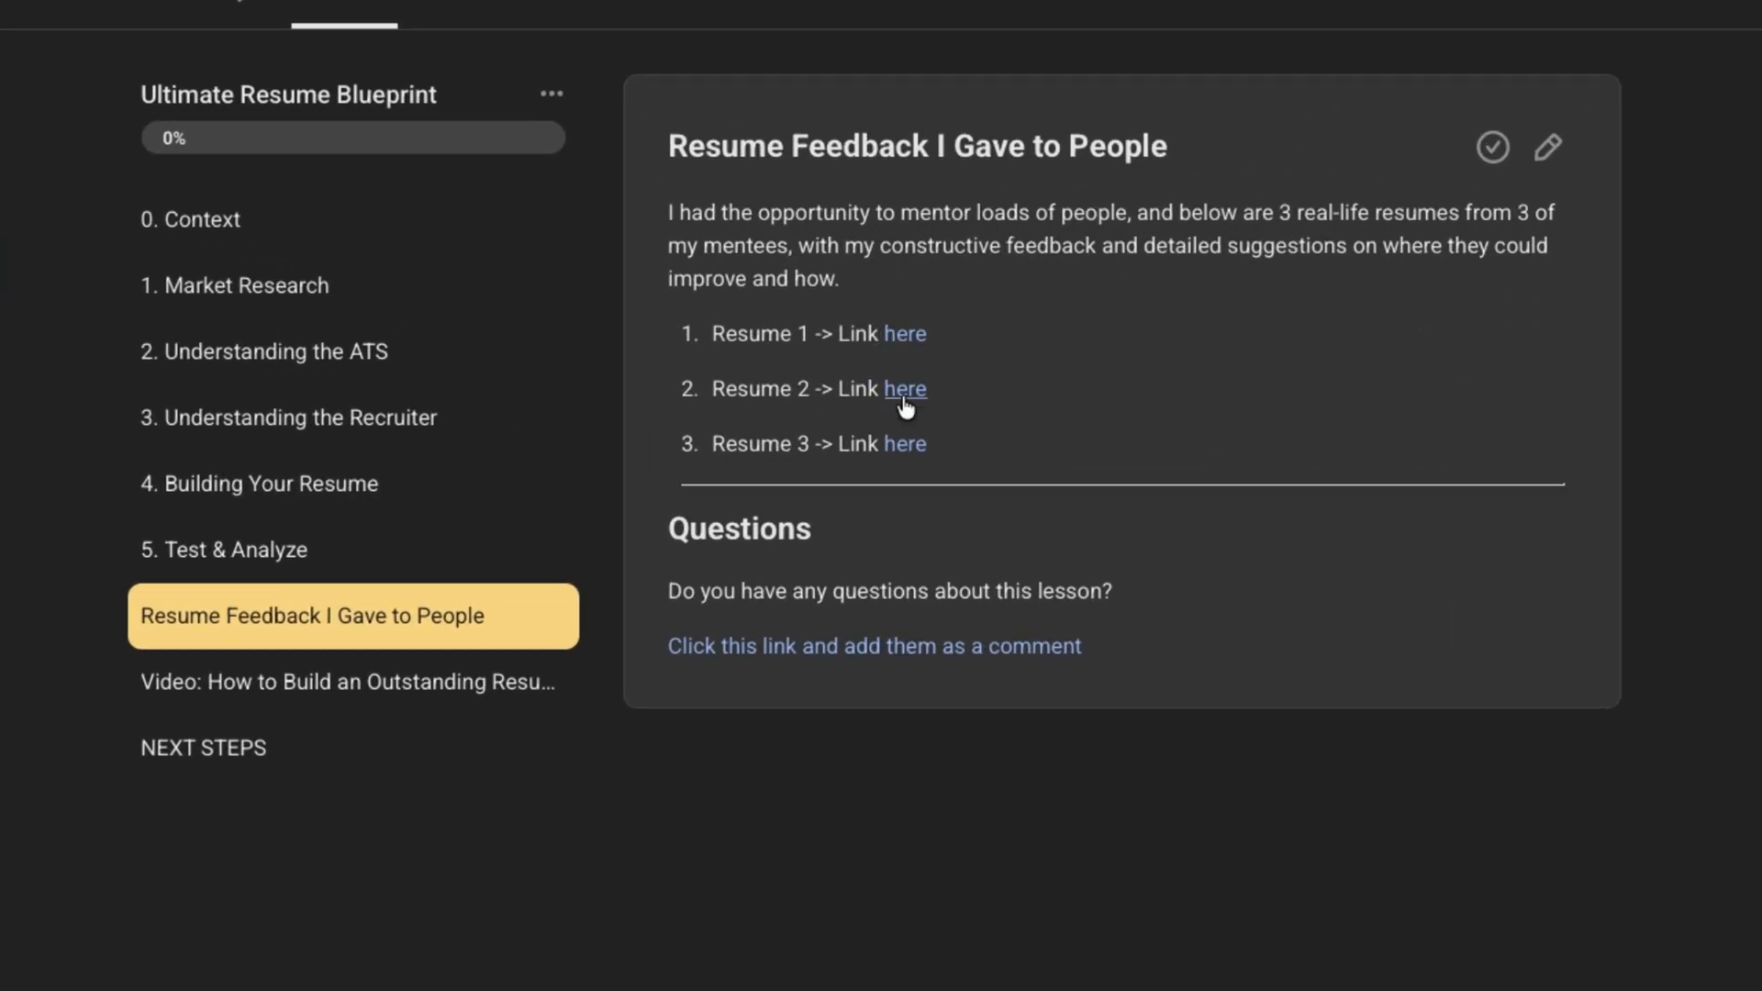
{"action": "left_click", "coordinate": [905, 388]}
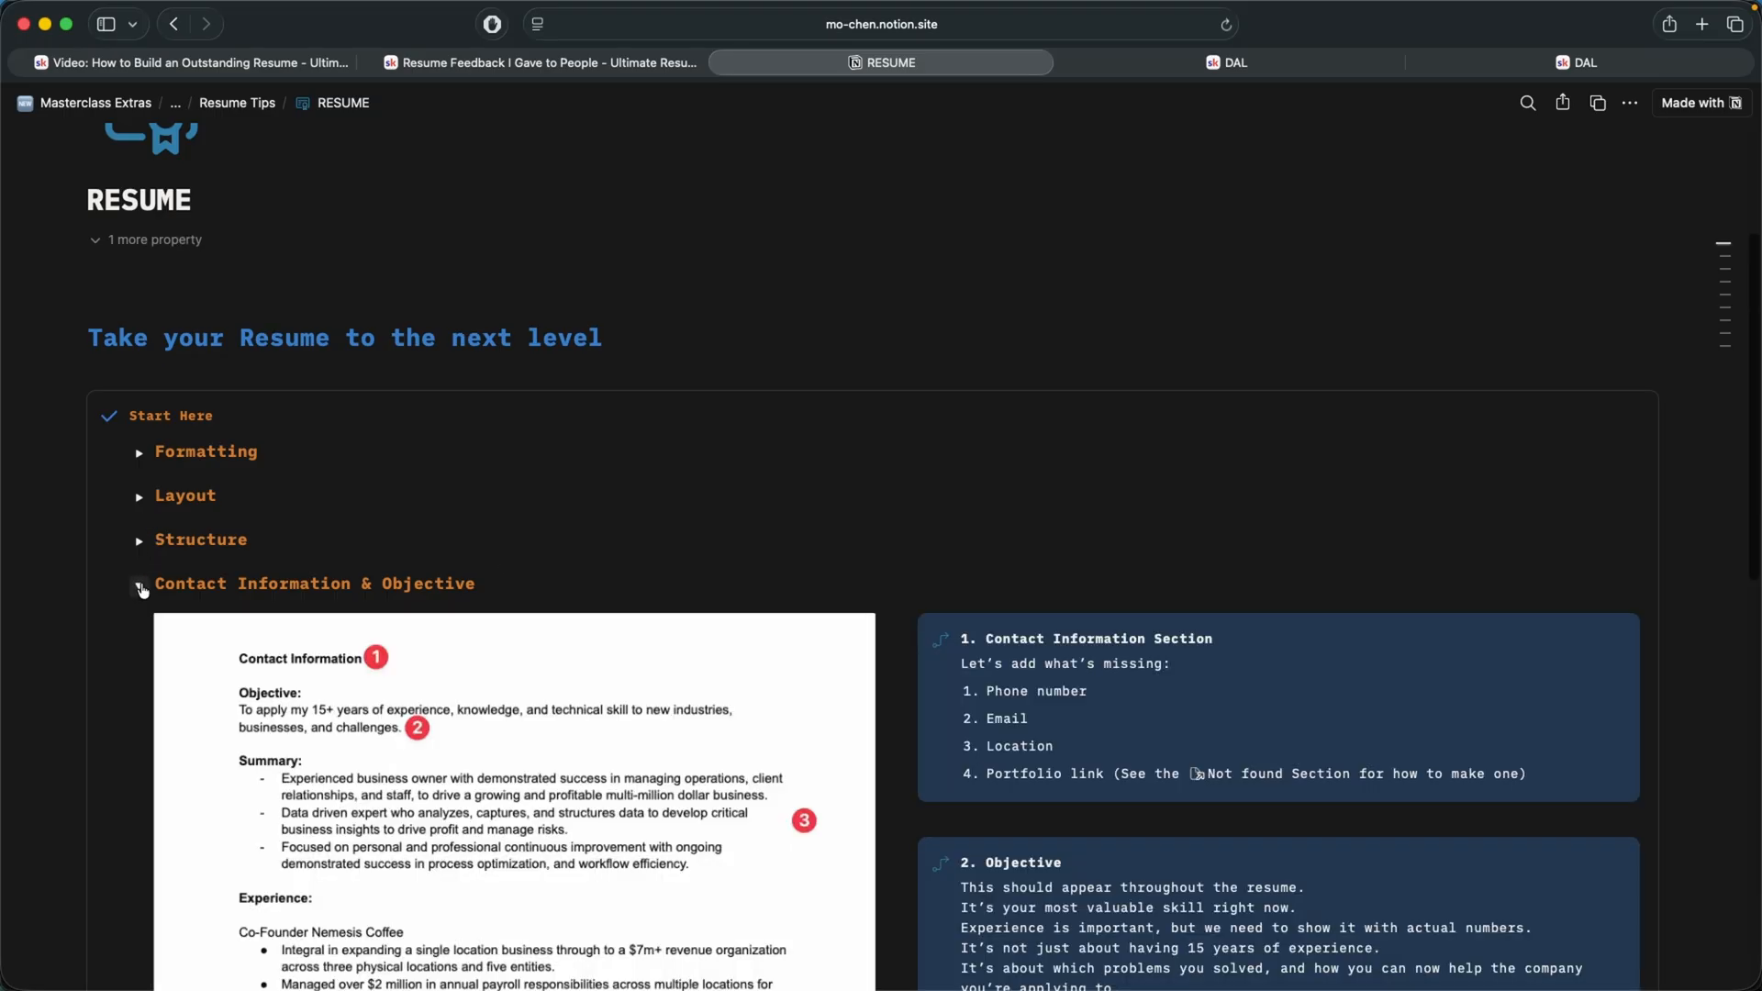
Scroll through the Contact Information & Objective notes, then close the resume page.
{"action": "scroll", "scroll_direction": "down", "scroll_amount": 3}
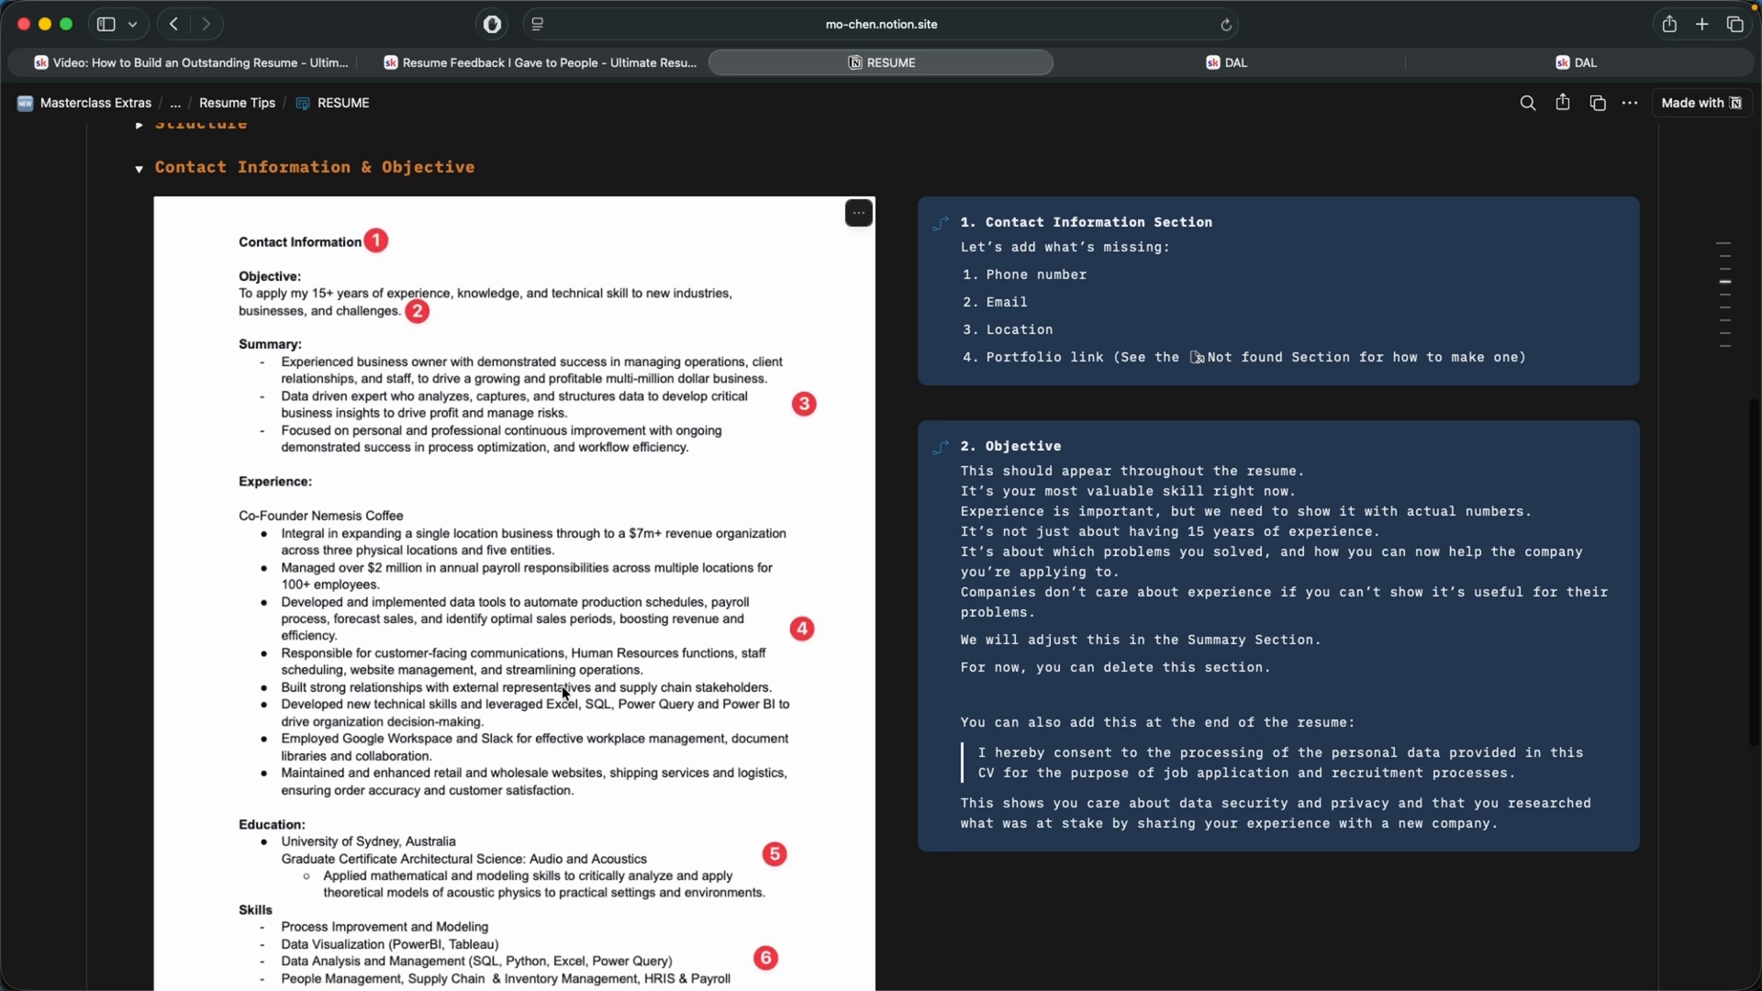
{"action": "left_click", "coordinate": [684, 63]}
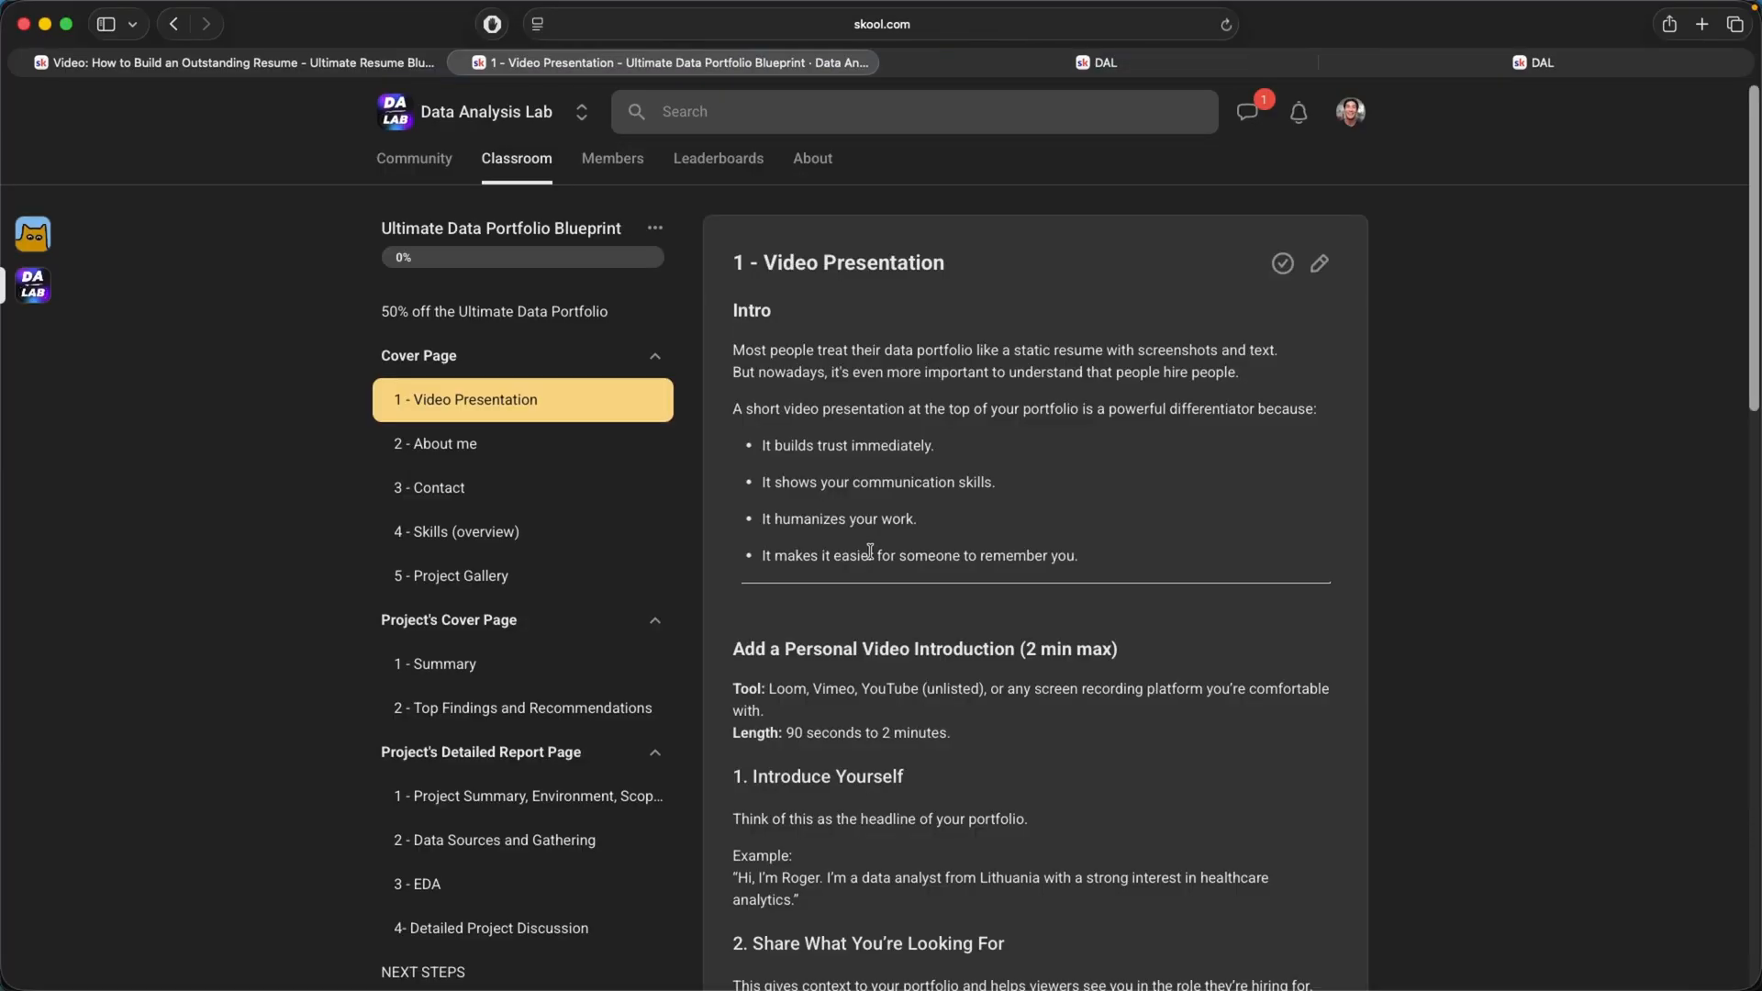
{"action": "mouse_move", "coordinate": [515, 515]}
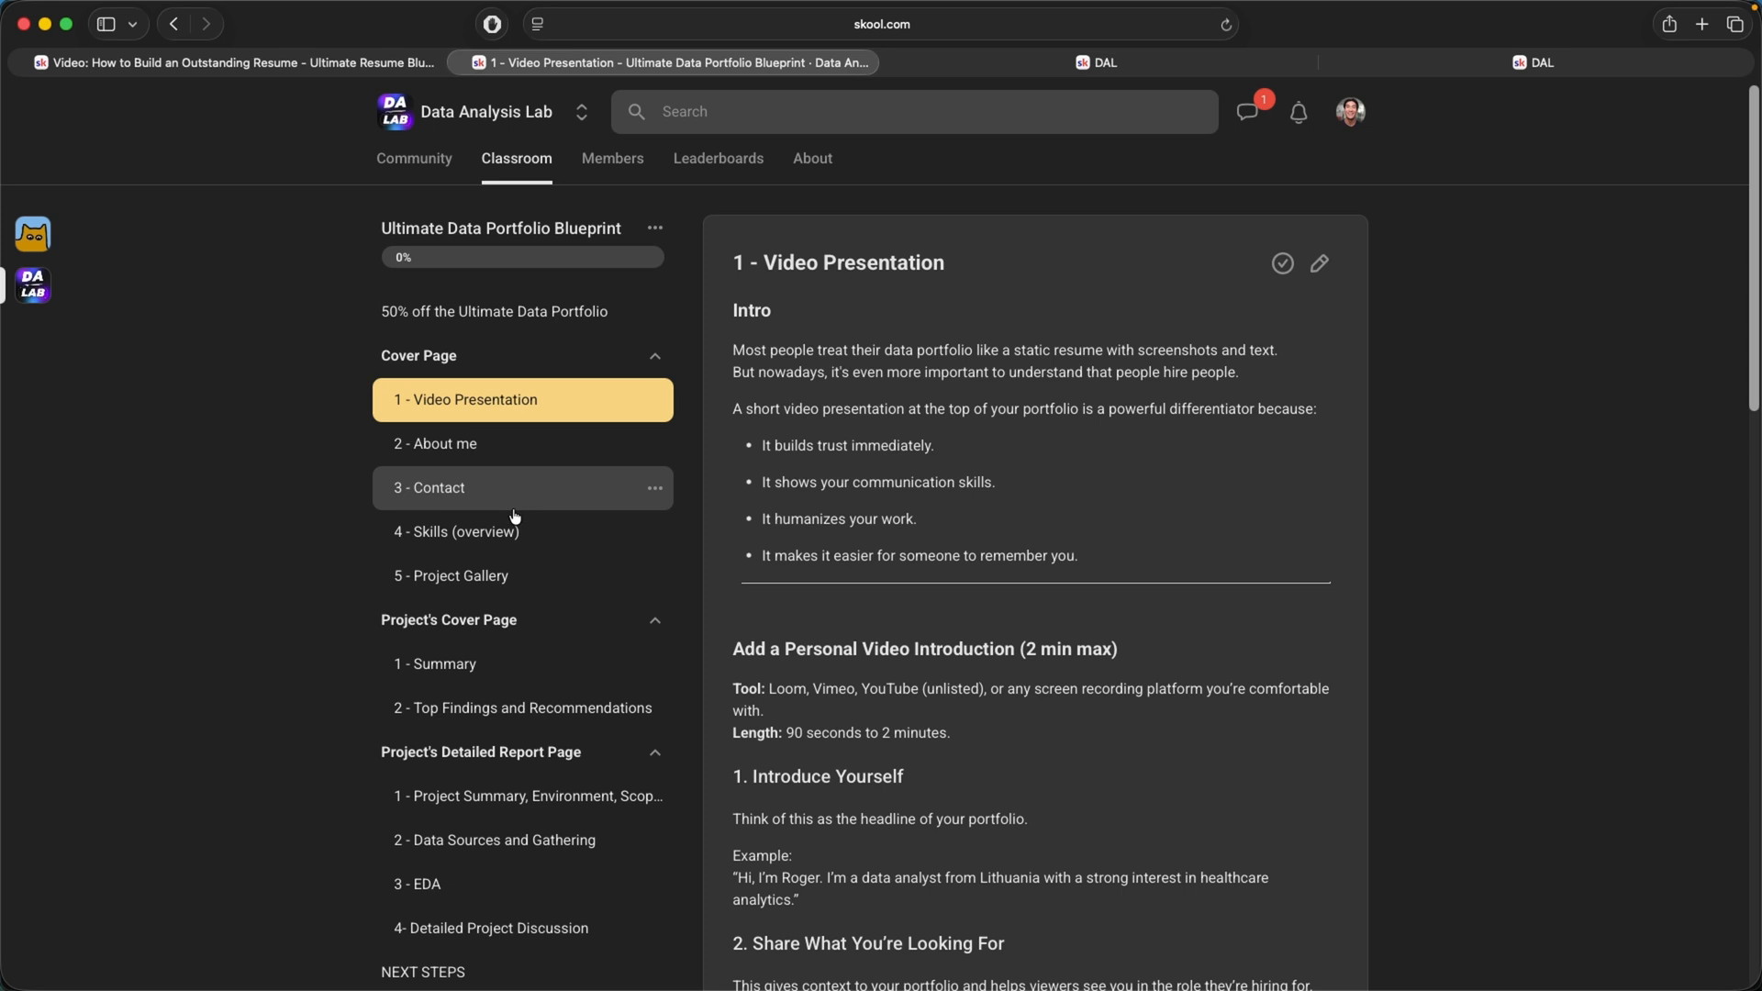
Scroll the course grid down to the LinkedIn Mastery course card and open it.
{"action": "scroll", "scroll_direction": "down", "scroll_amount": 3}
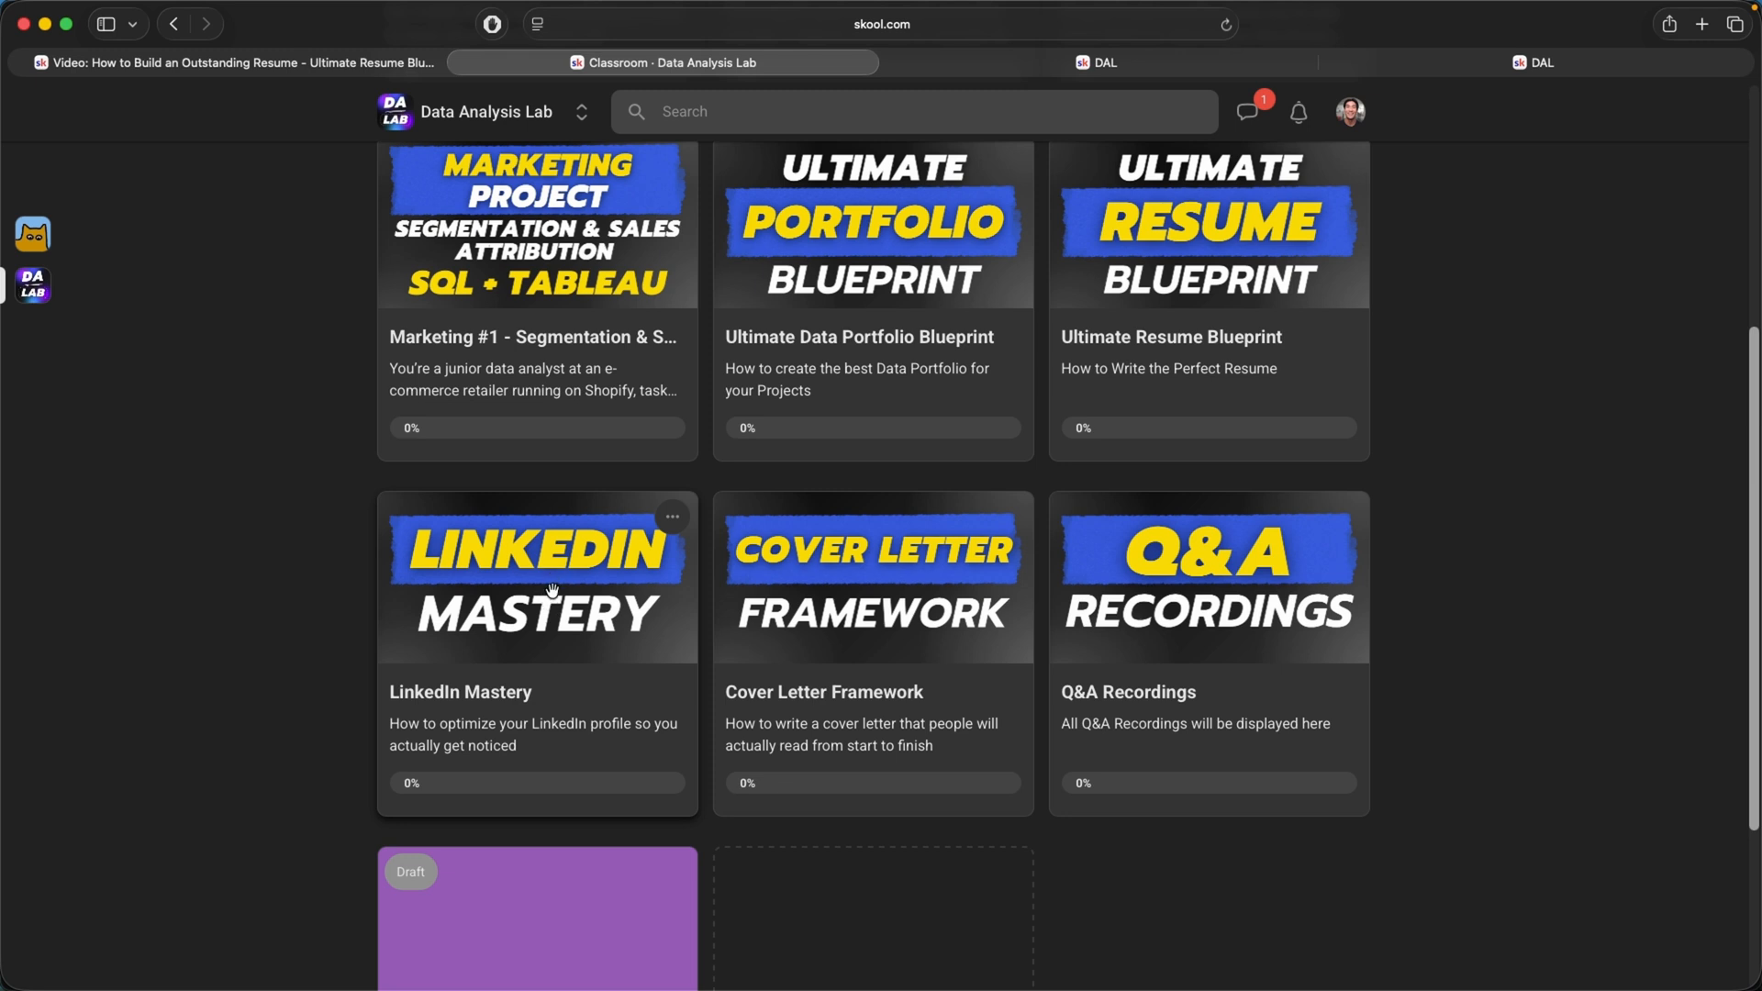
{"action": "left_click", "coordinate": [538, 596]}
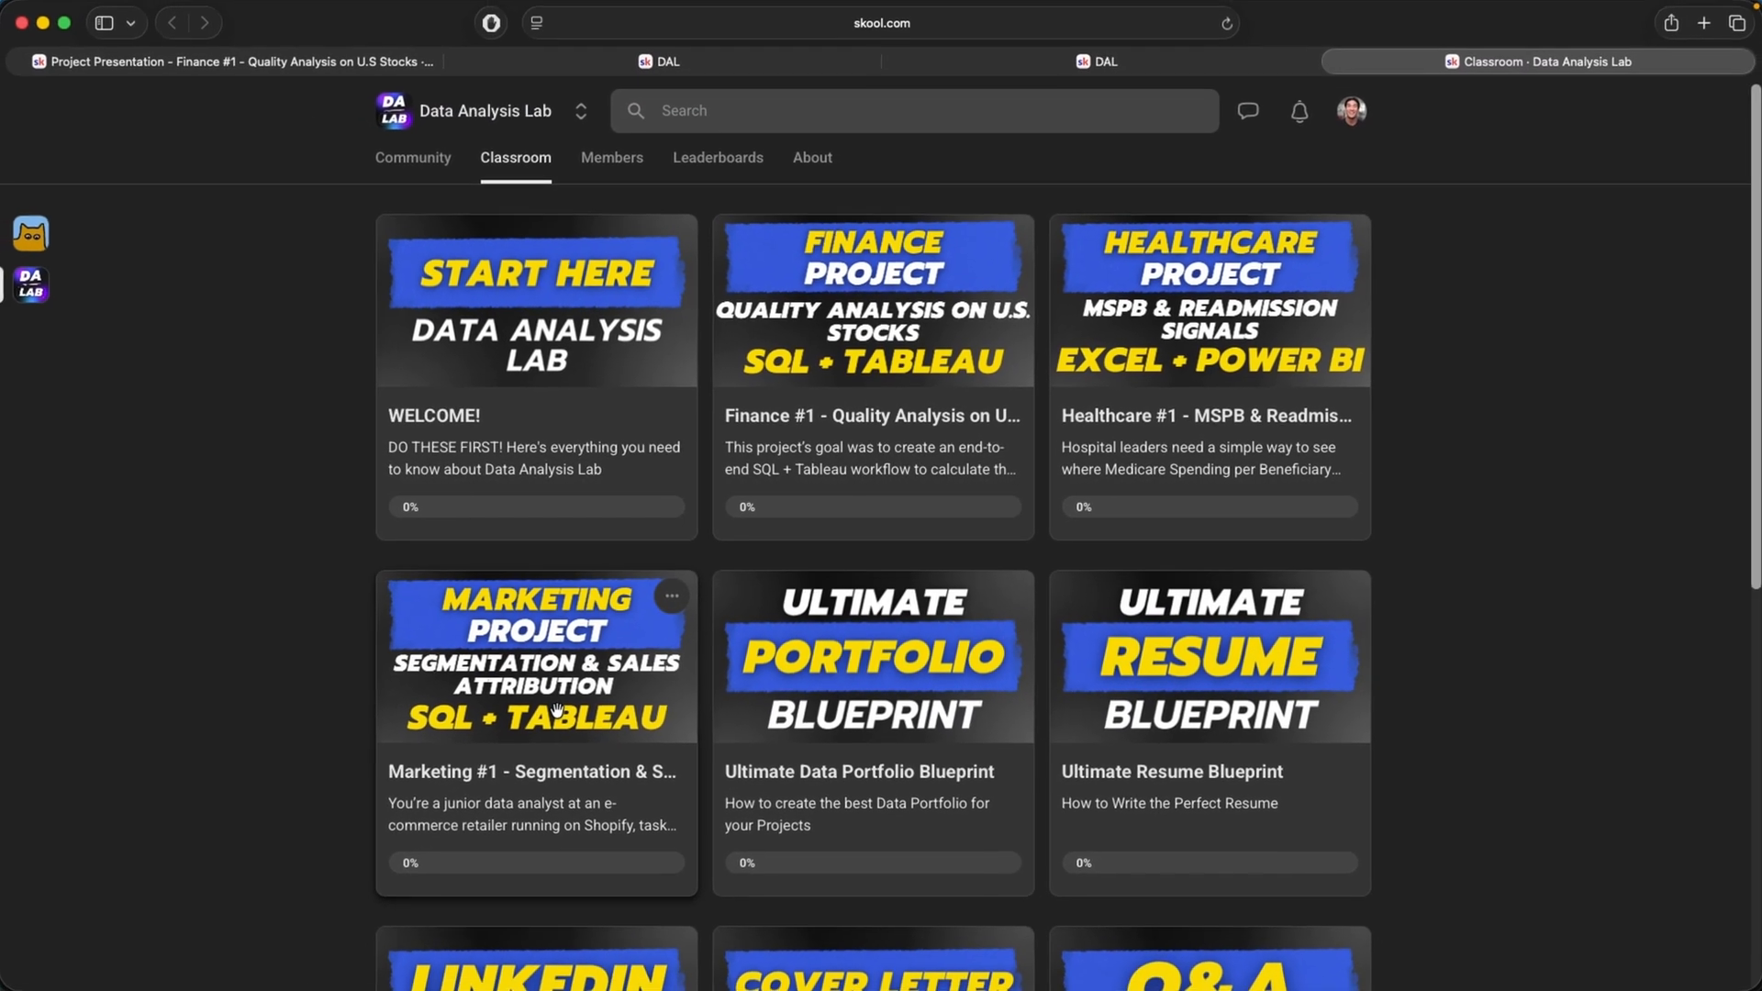
Open the Ultimate Data Portfolio Blueprint and scroll through the Video Presentation lesson.
{"action": "left_click", "coordinate": [536, 657]}
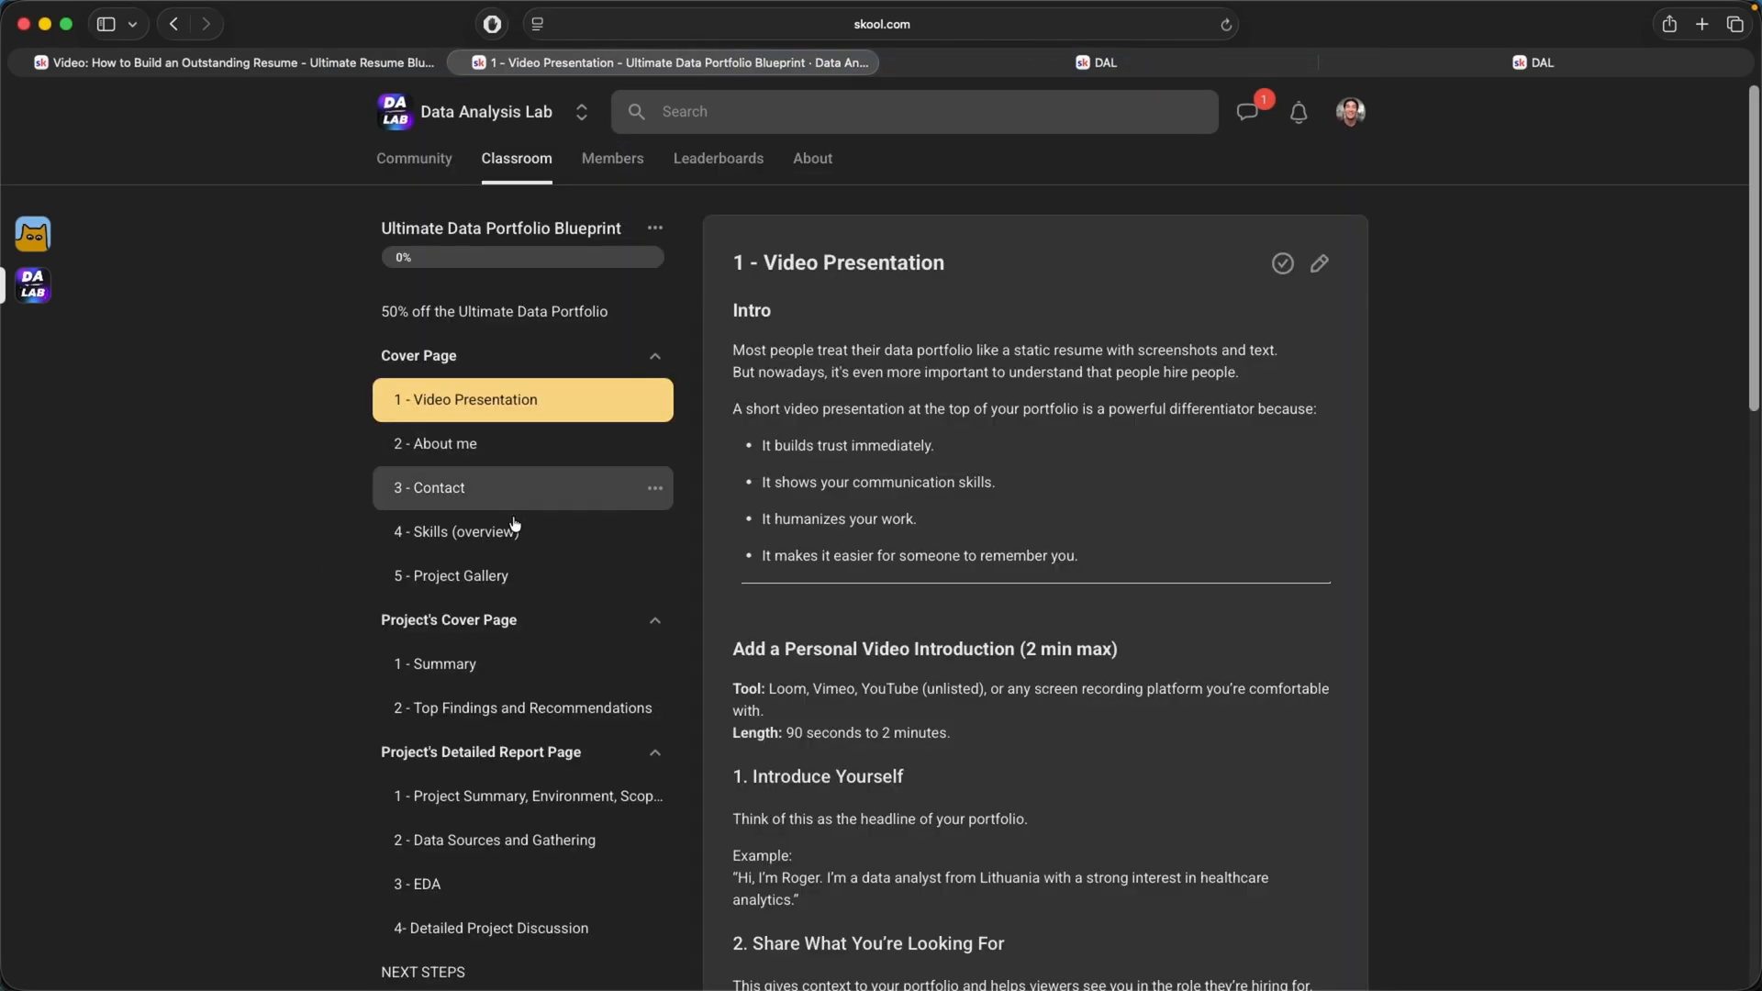
{"action": "scroll", "scroll_direction": "down", "scroll_amount": 3}
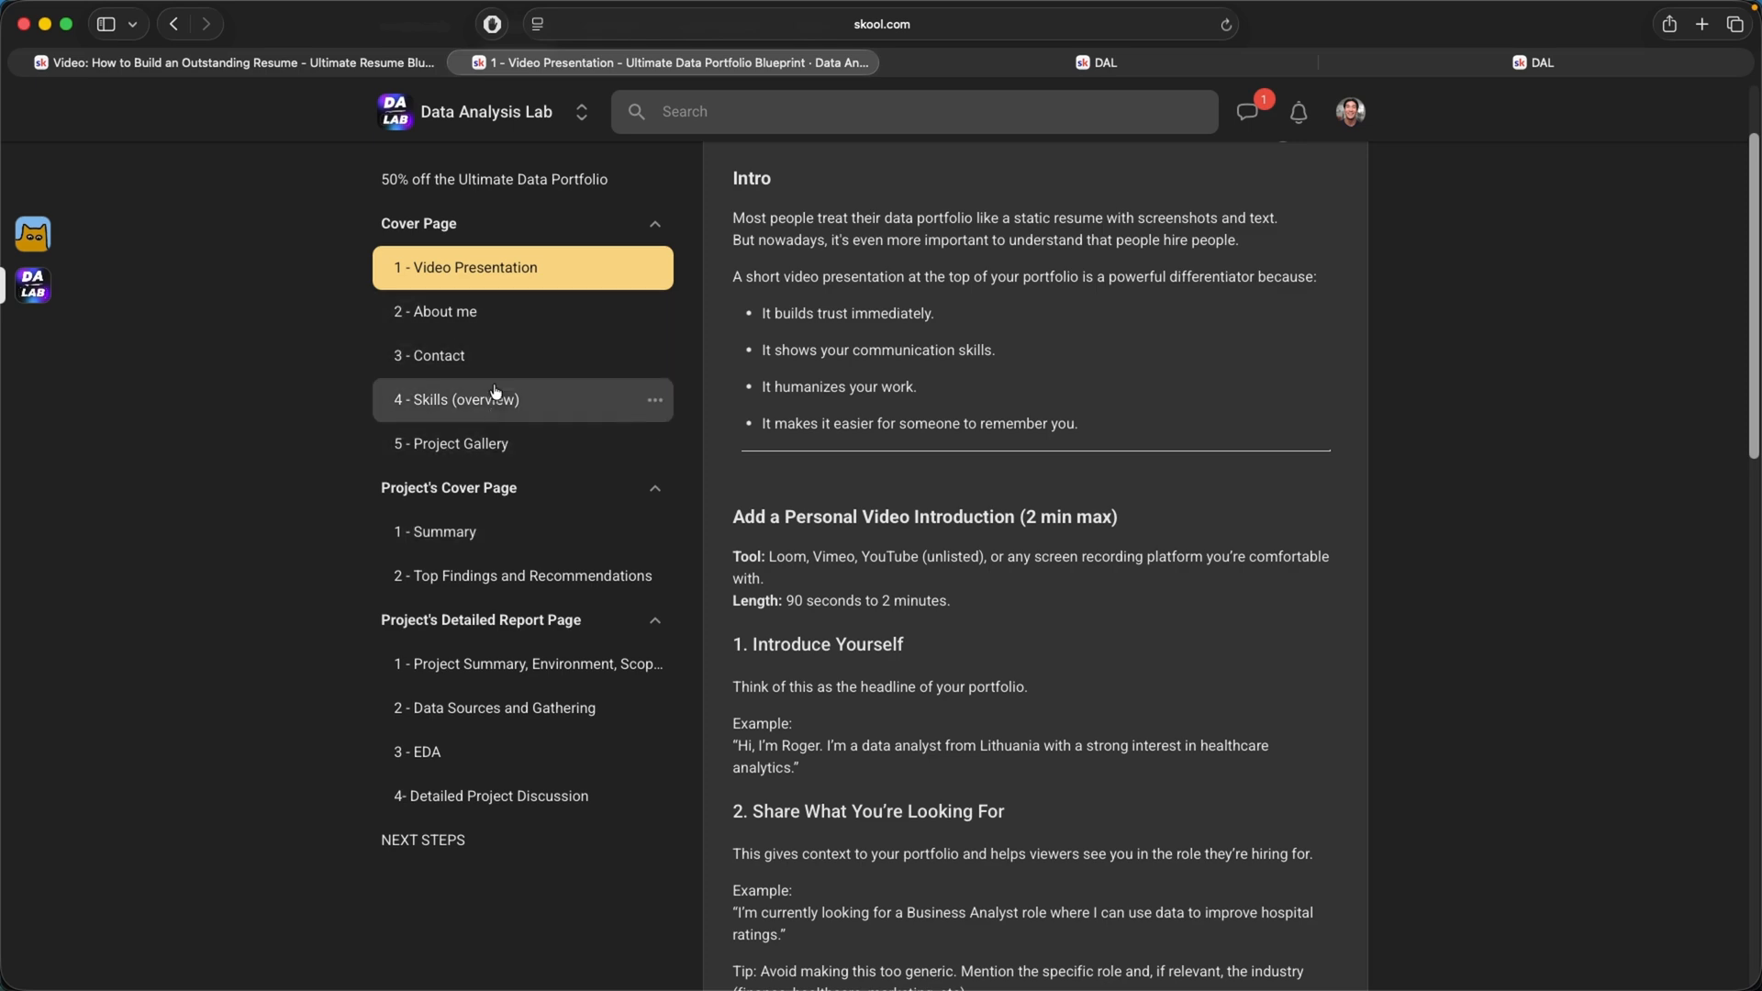